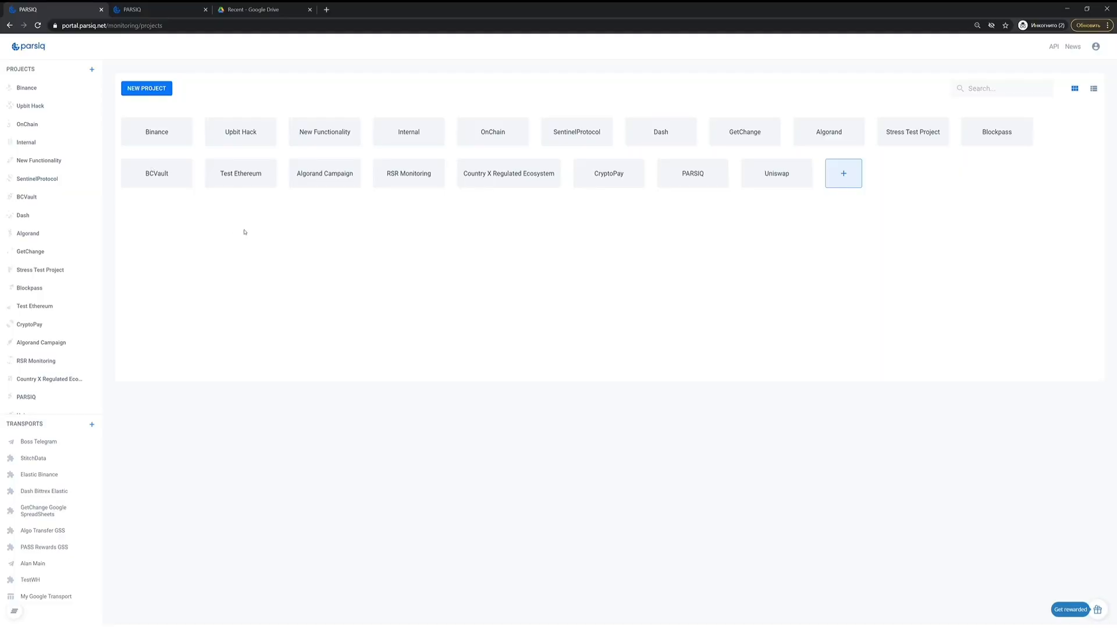
mouse_move(236, 187)
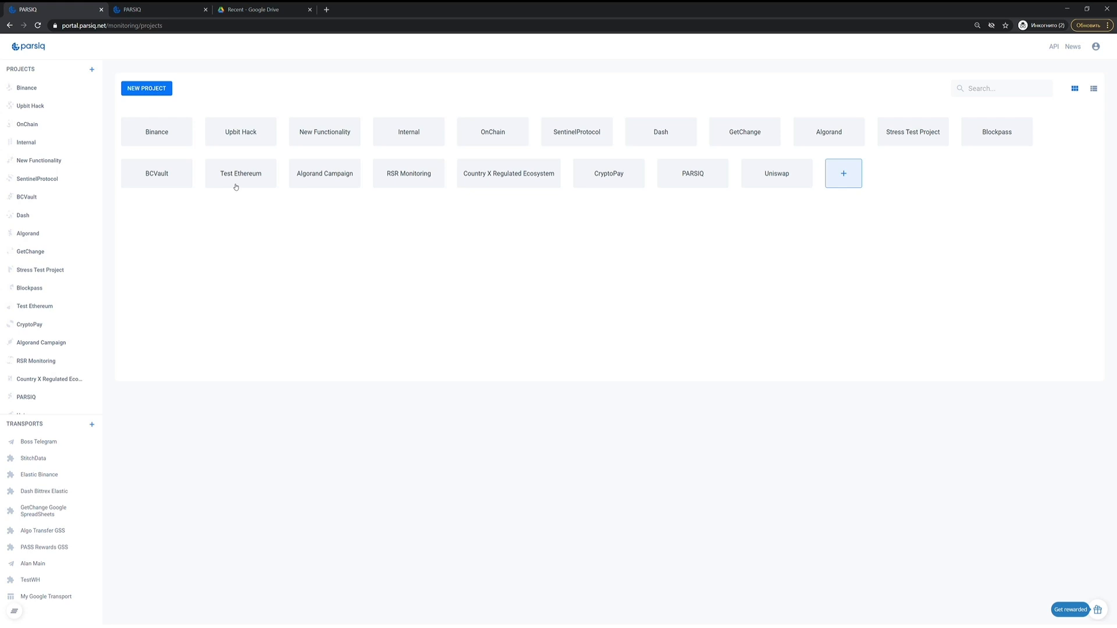
Open the Test Ethereum project to see its triggers
click(241, 173)
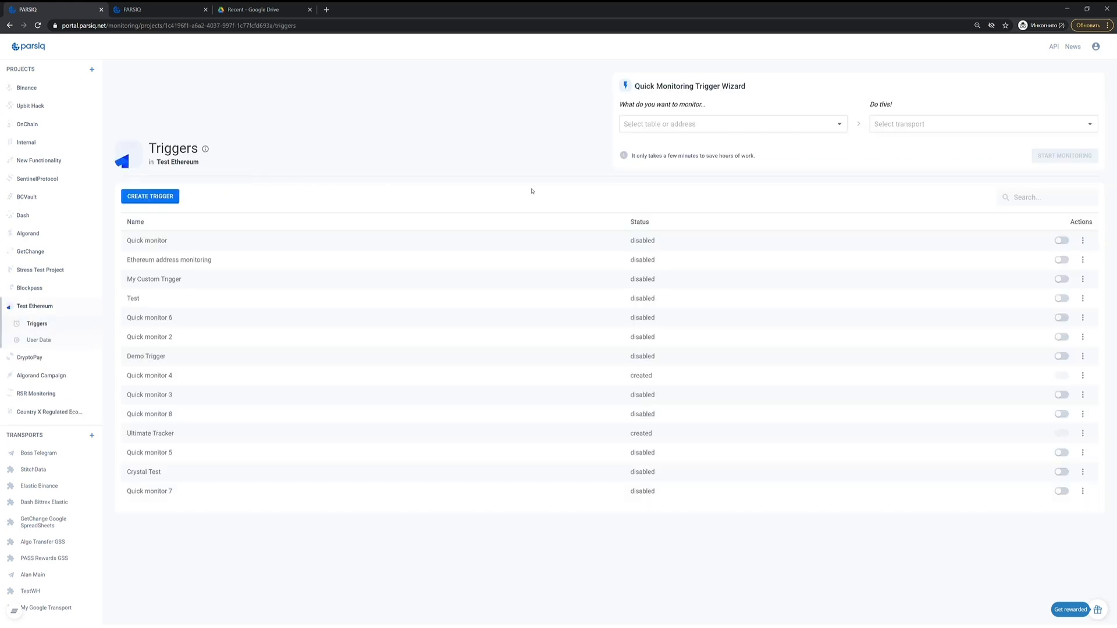
Monitor TableOfMyAddresses with a delivery transport, matching both deposits and withdrawals
click(727, 123)
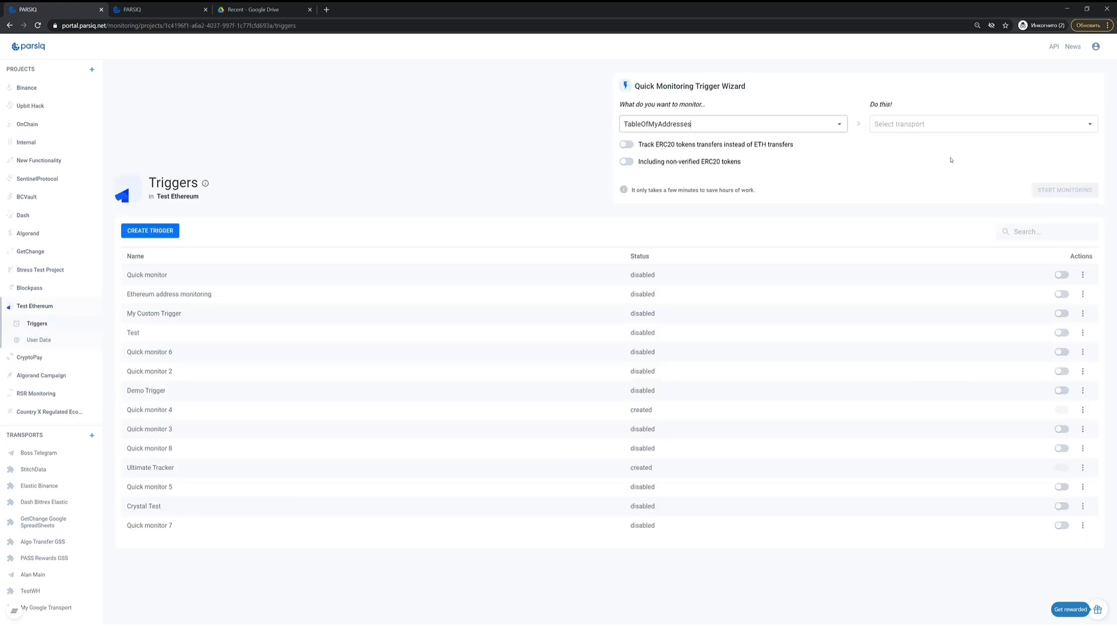
click(982, 123)
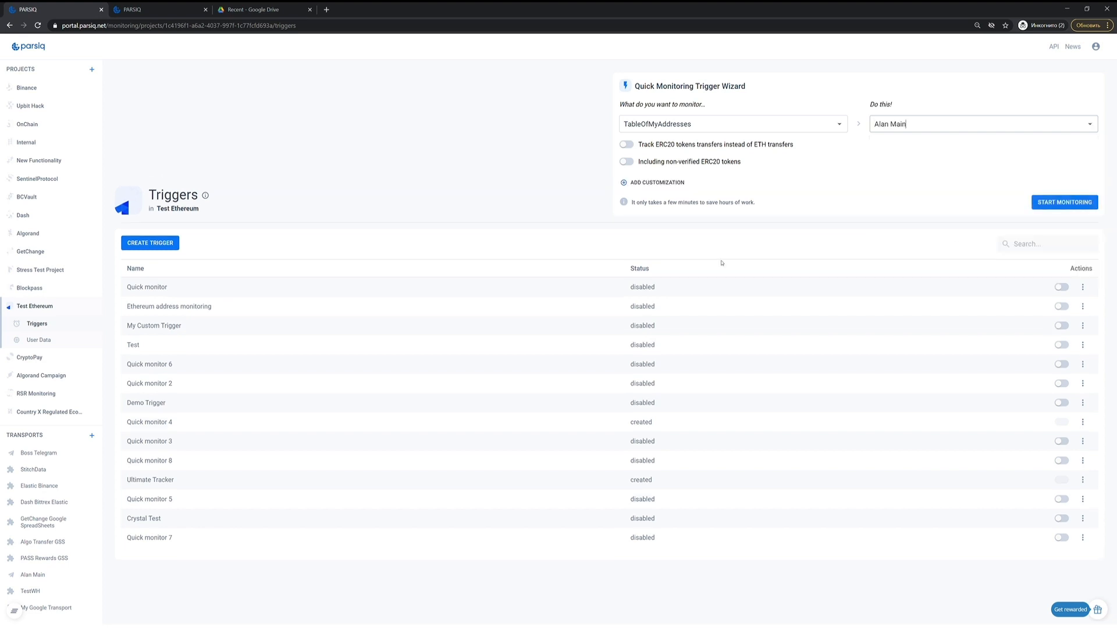
click(656, 182)
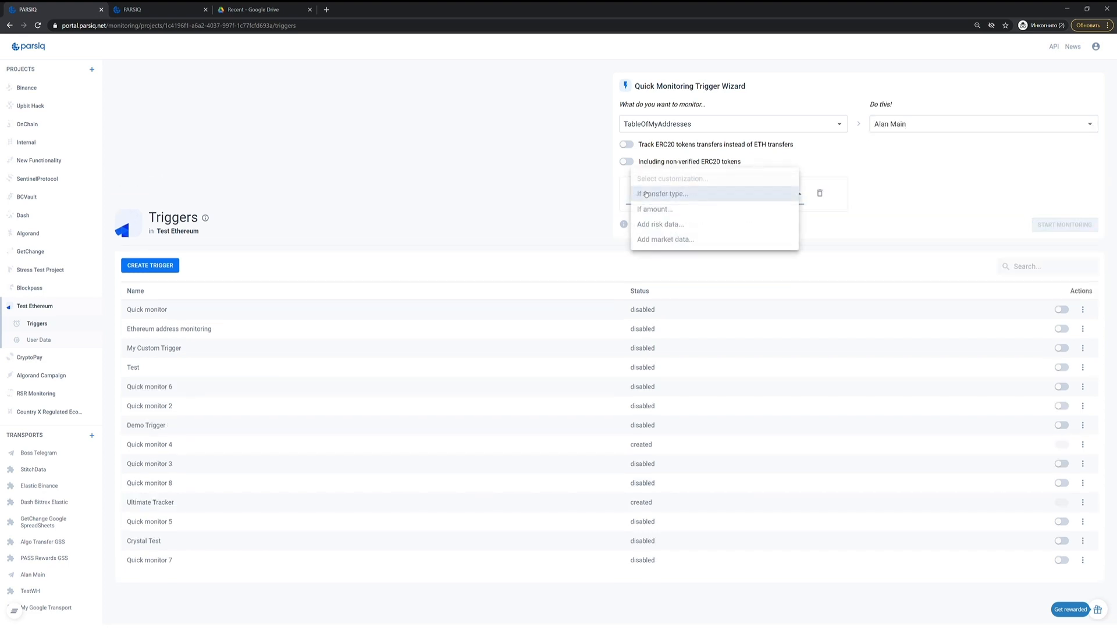
click(663, 193)
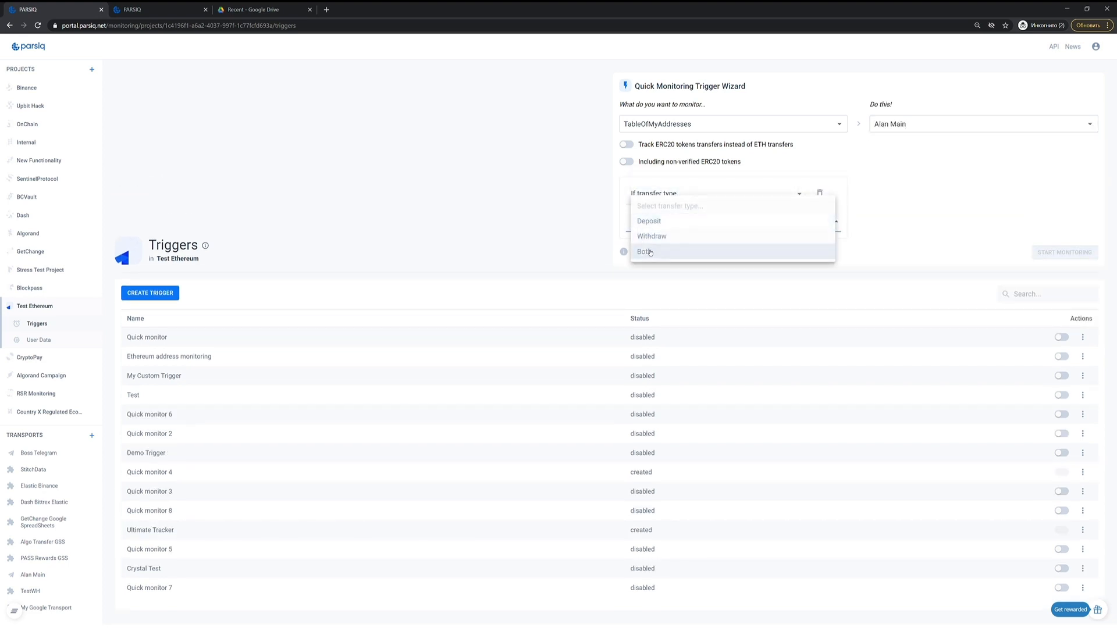
click(645, 252)
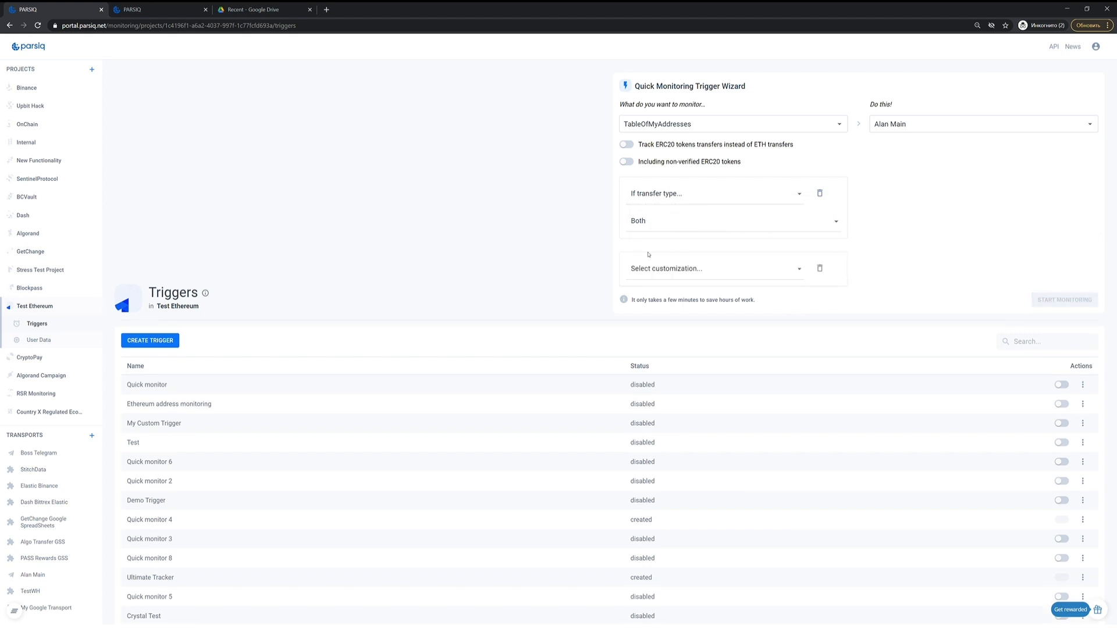
Add CryptoRank USD rates for amounts and sender risk category, and deploy the monitor
click(713, 267)
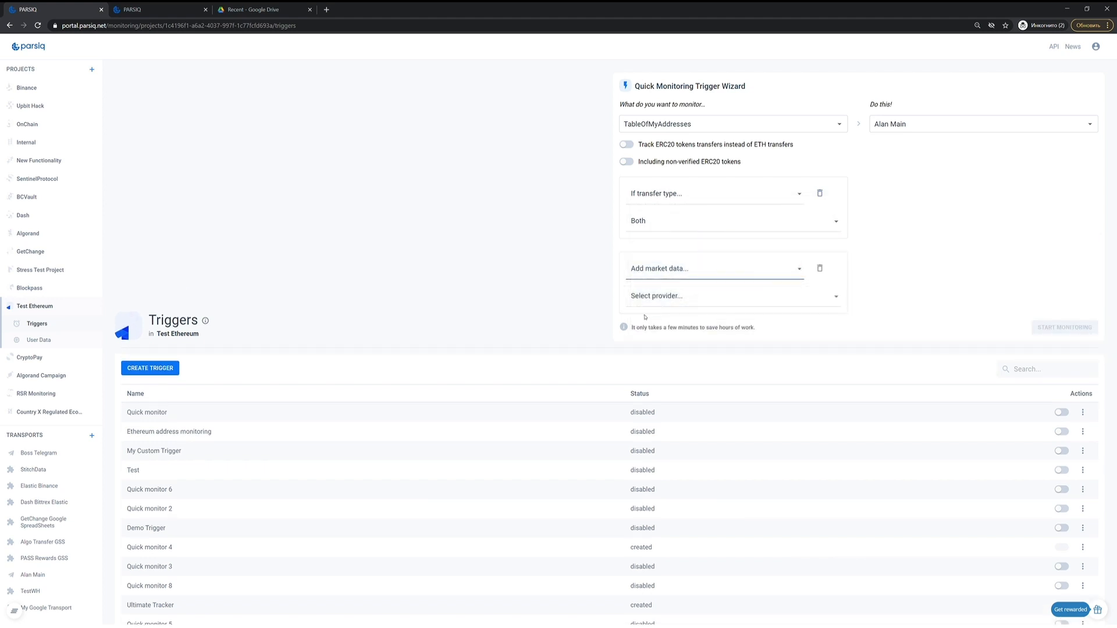
click(712, 295)
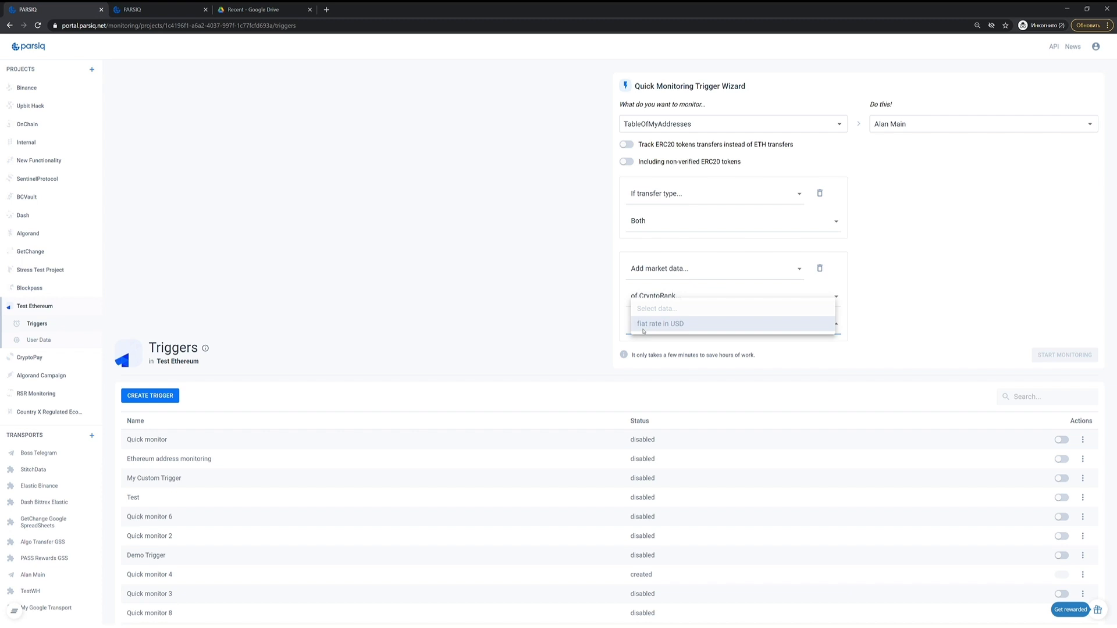
click(660, 324)
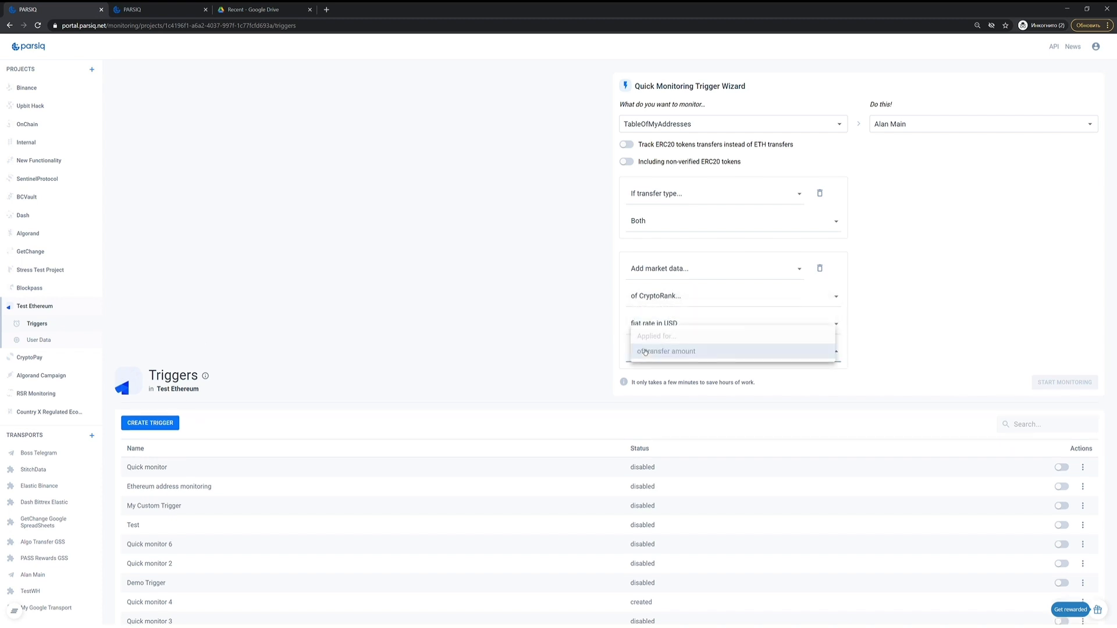
click(666, 350)
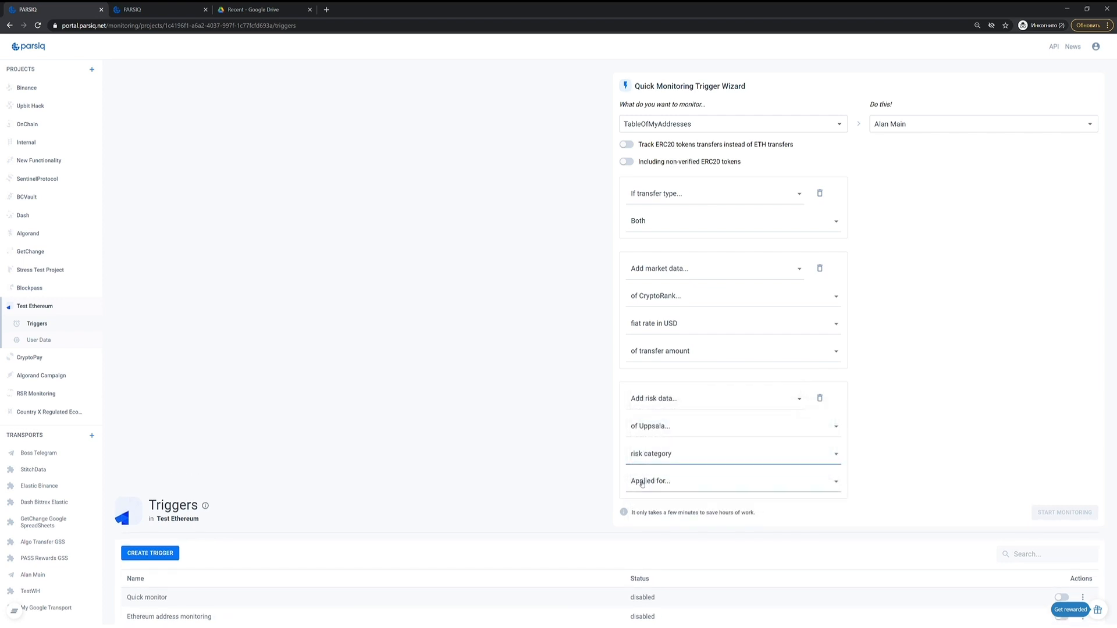
click(733, 480)
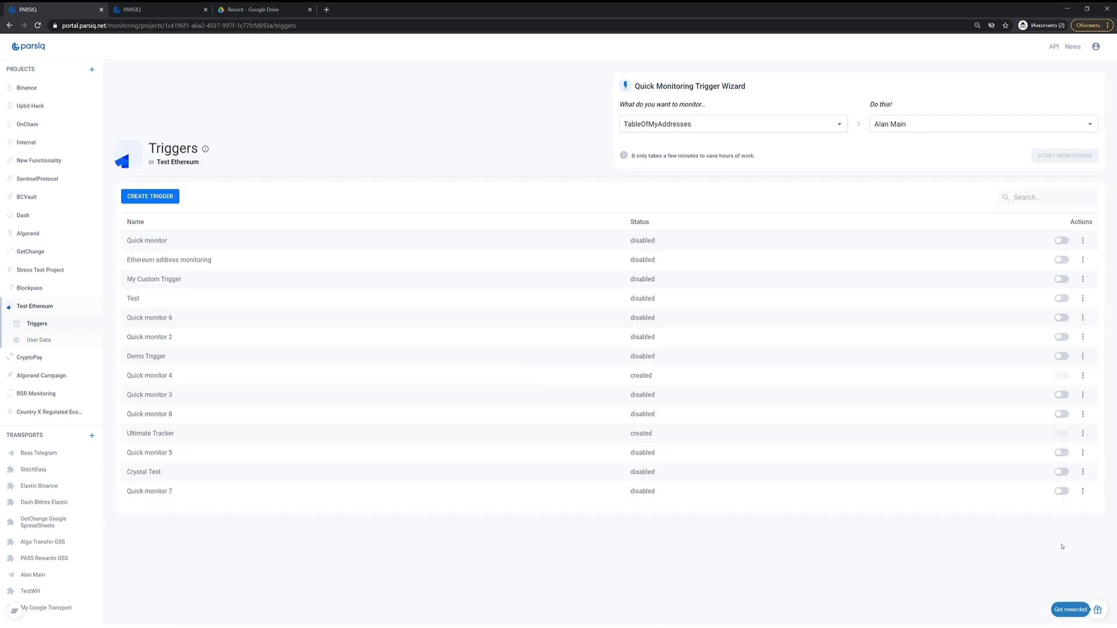
click(1064, 156)
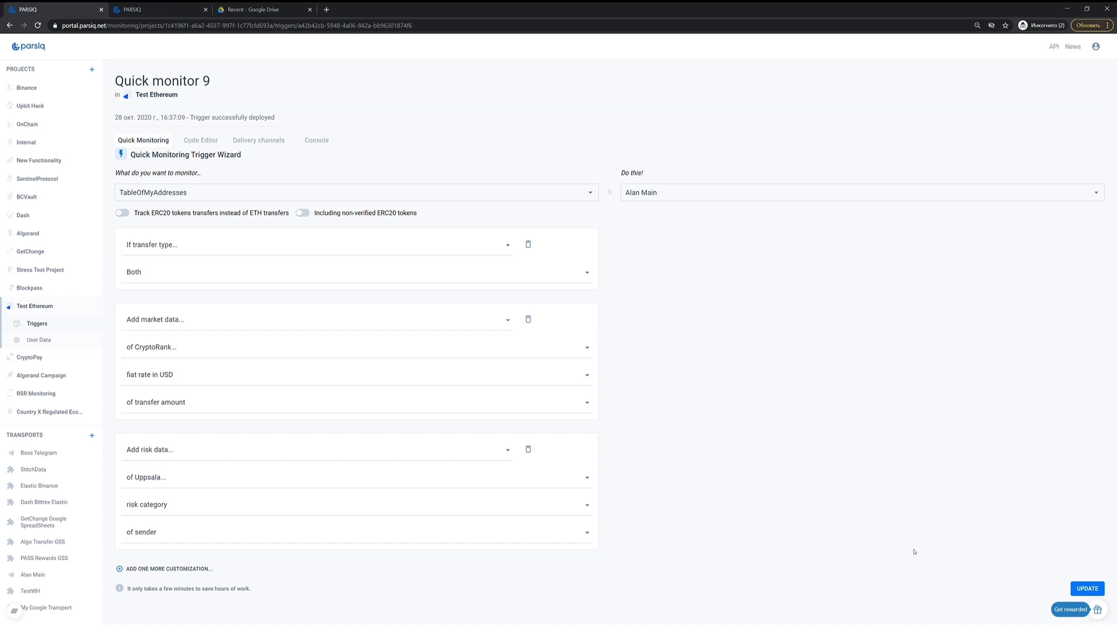
mouse_move(155, 146)
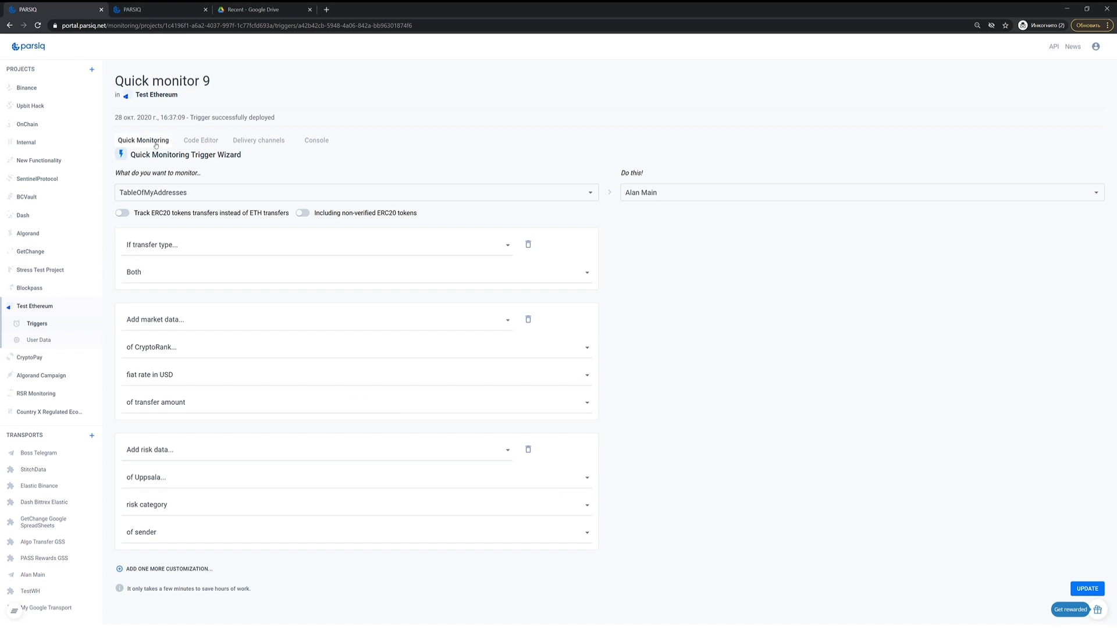
Switch the Quick monitor 9 trigger page to its code editor view
click(201, 140)
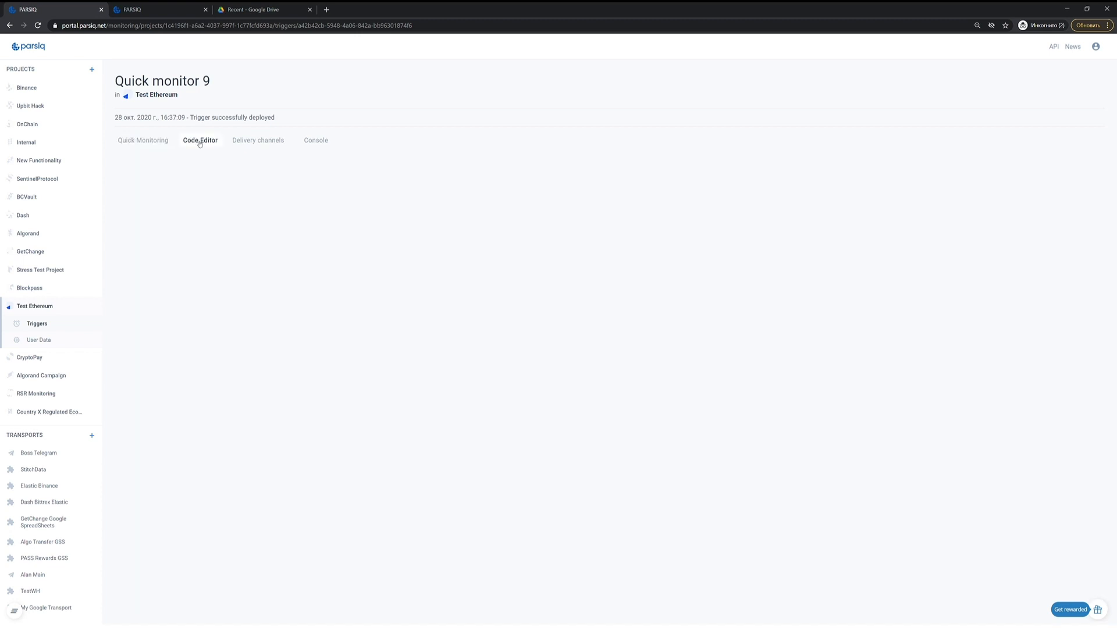
click(200, 140)
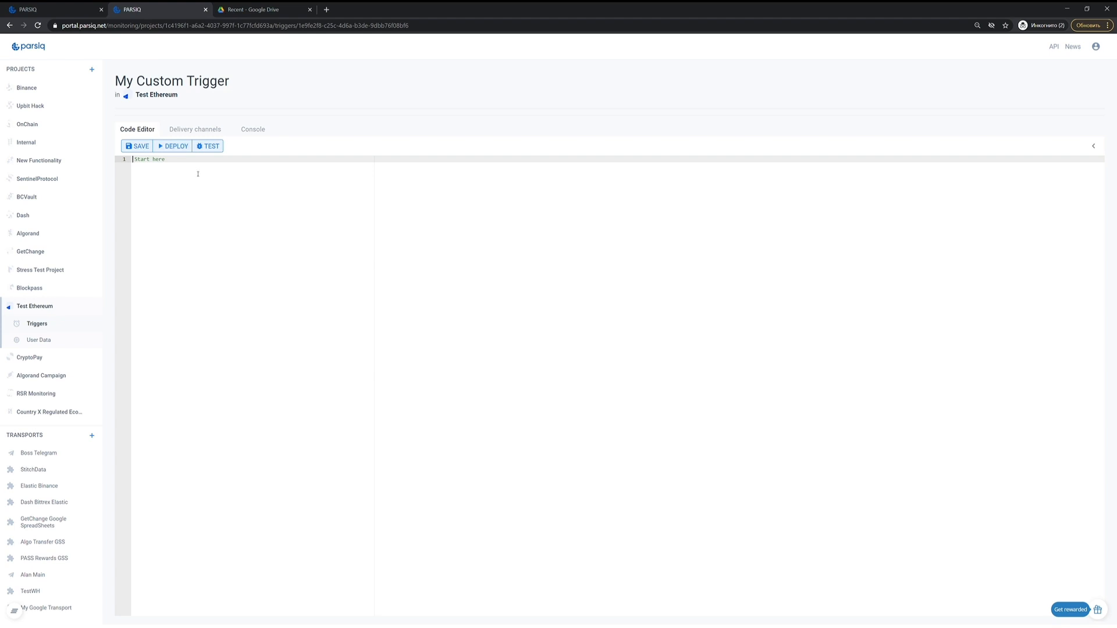
Code and deploy the SuspiciousTransfers stream, emitting ALERTs with counterparty percentRisk as riskScore
text(stream SuspiciousTransfers)
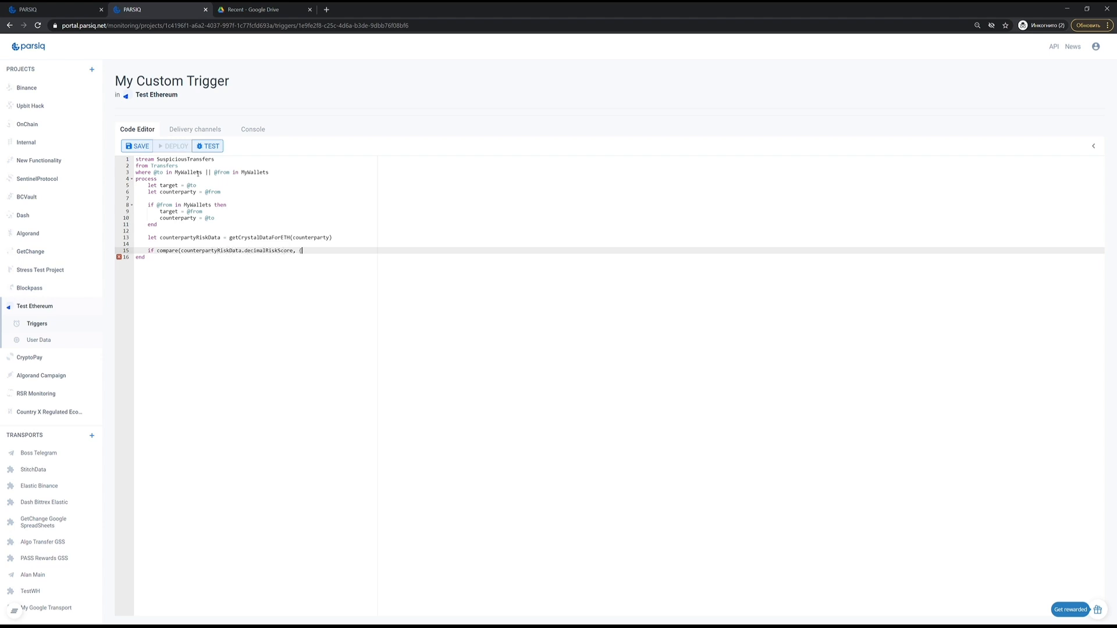
text({value: TrackingConfiguration.AllowedRiskScore, decimals: 2}) > 0 then)
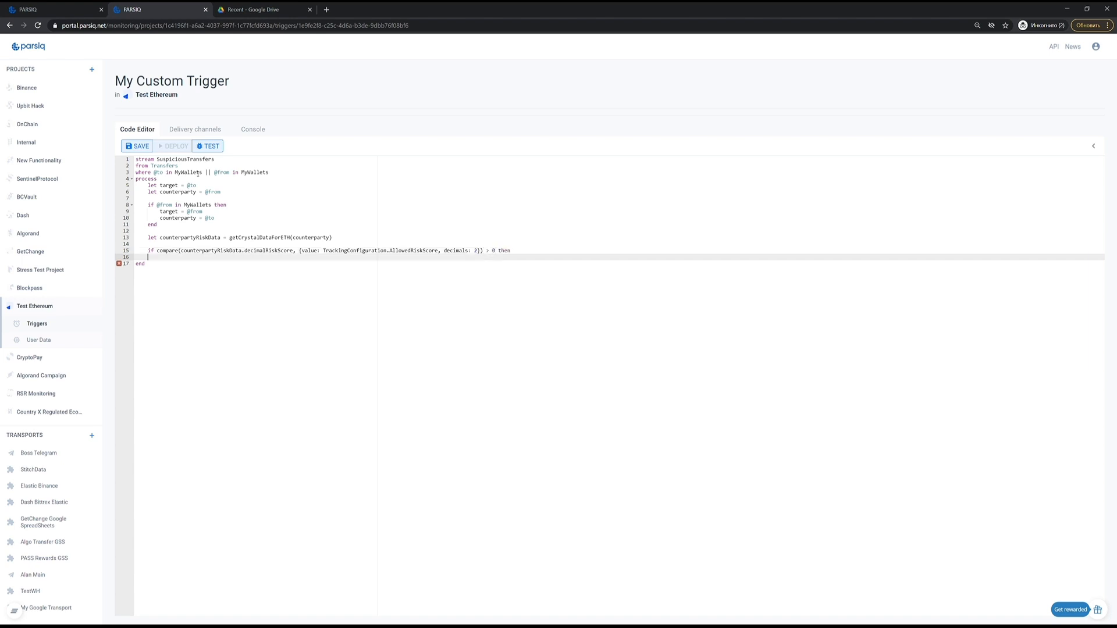
text(emit {type: "ALERT"})
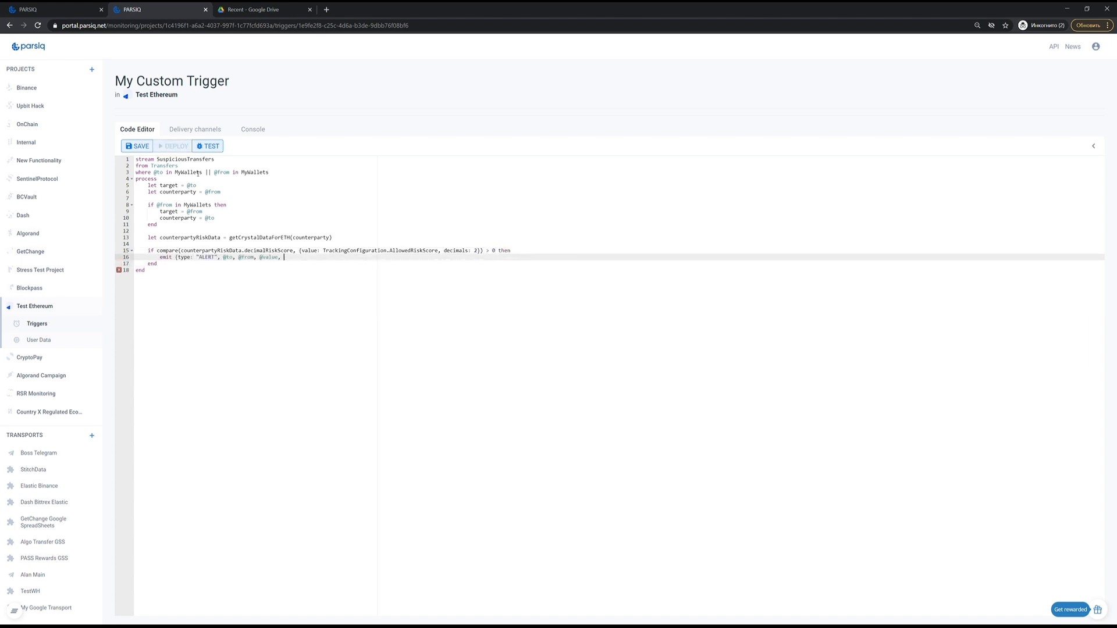
text(riskScore: counterpartyRiskData.percentRisk)
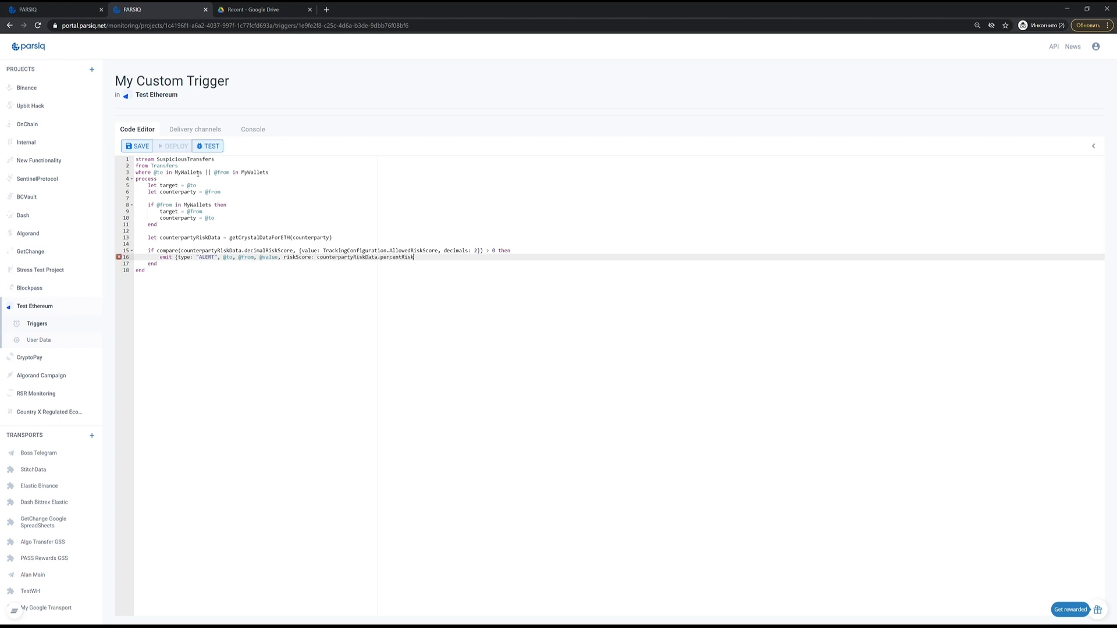
click(173, 146)
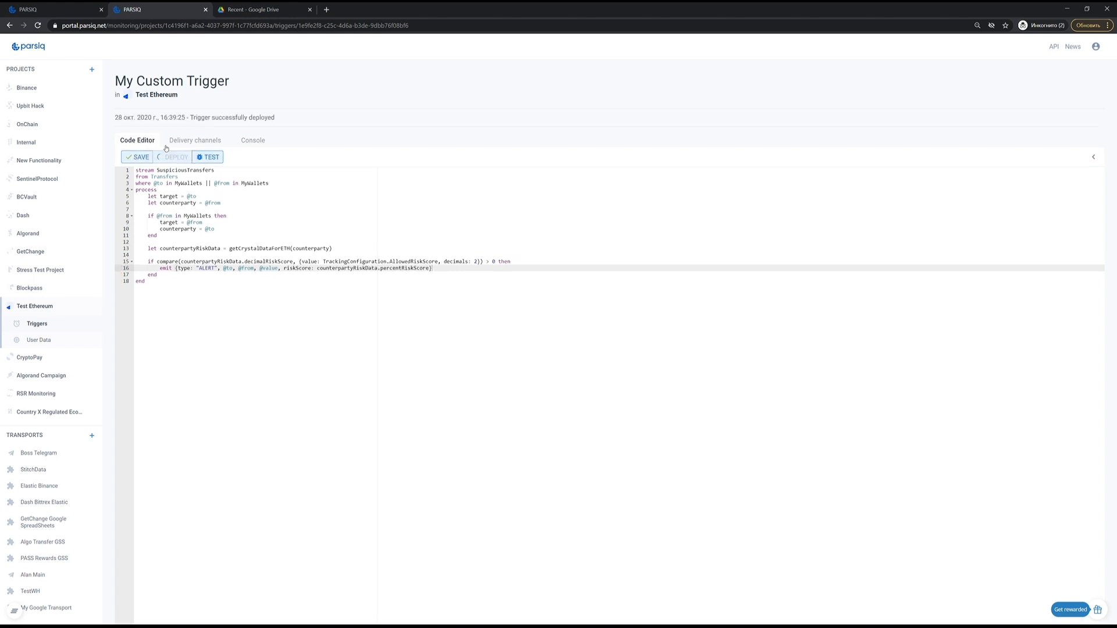
click(195, 141)
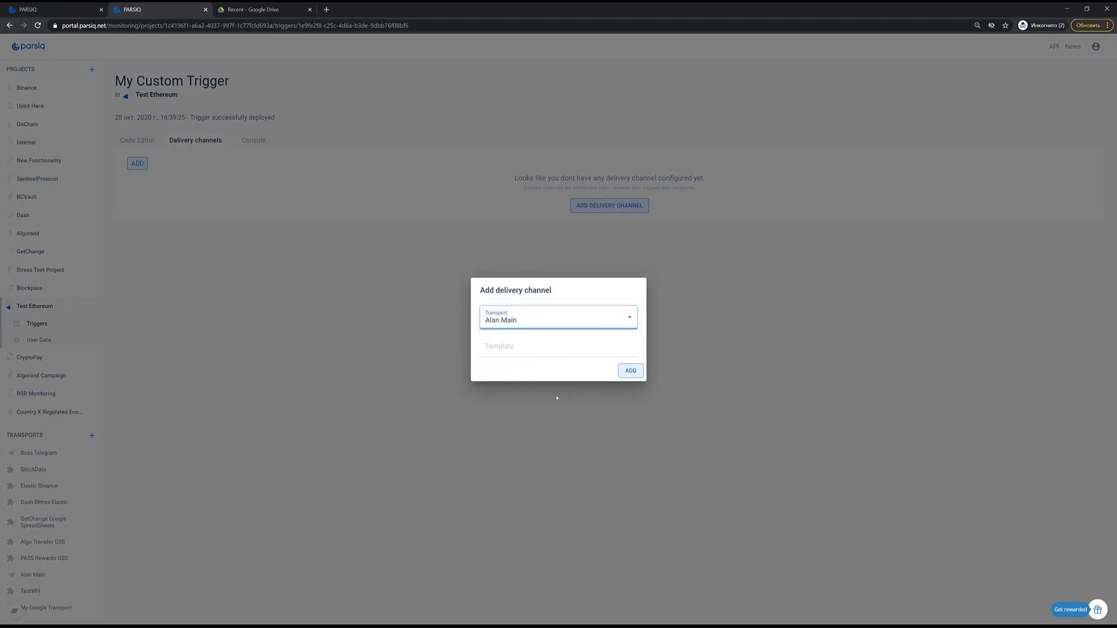
Confirm the Telegram channel and start a second channel via My Google Transport
click(629, 371)
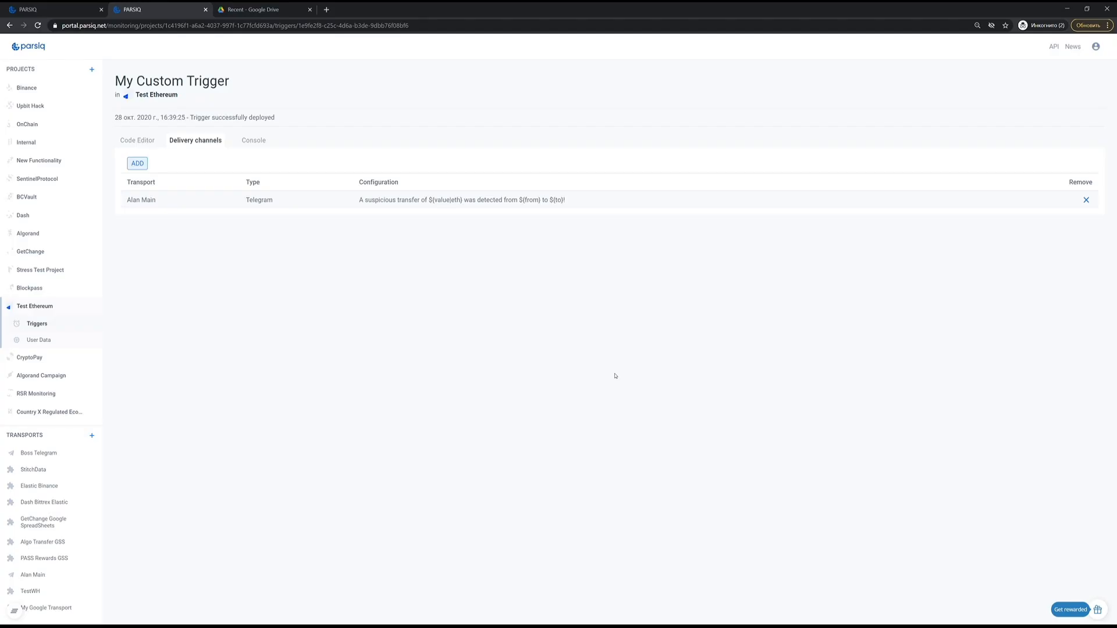
click(136, 162)
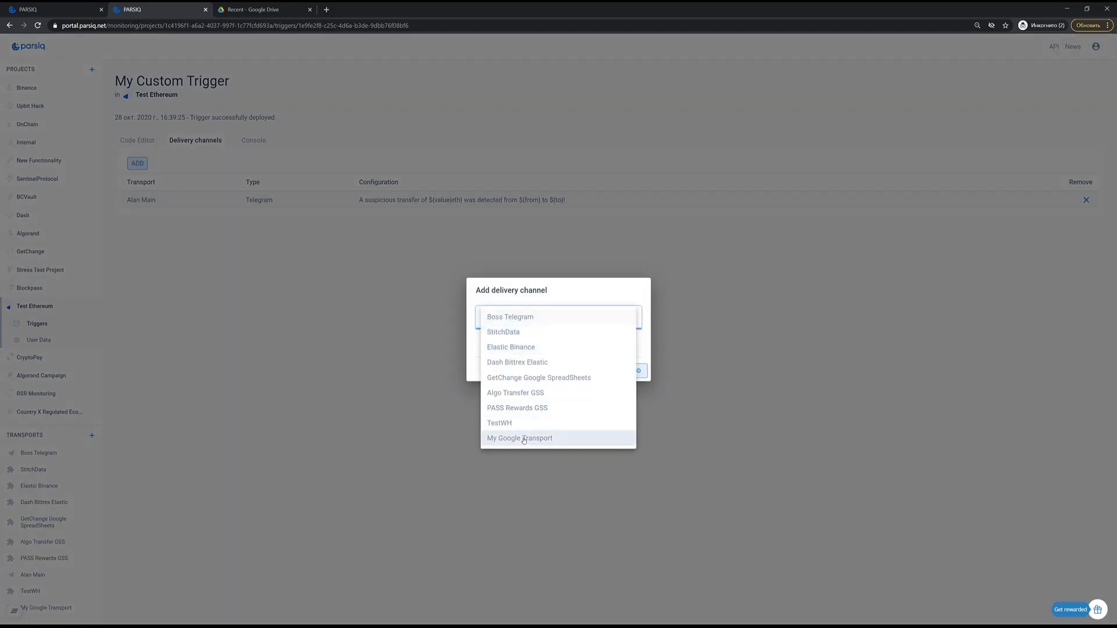
click(520, 439)
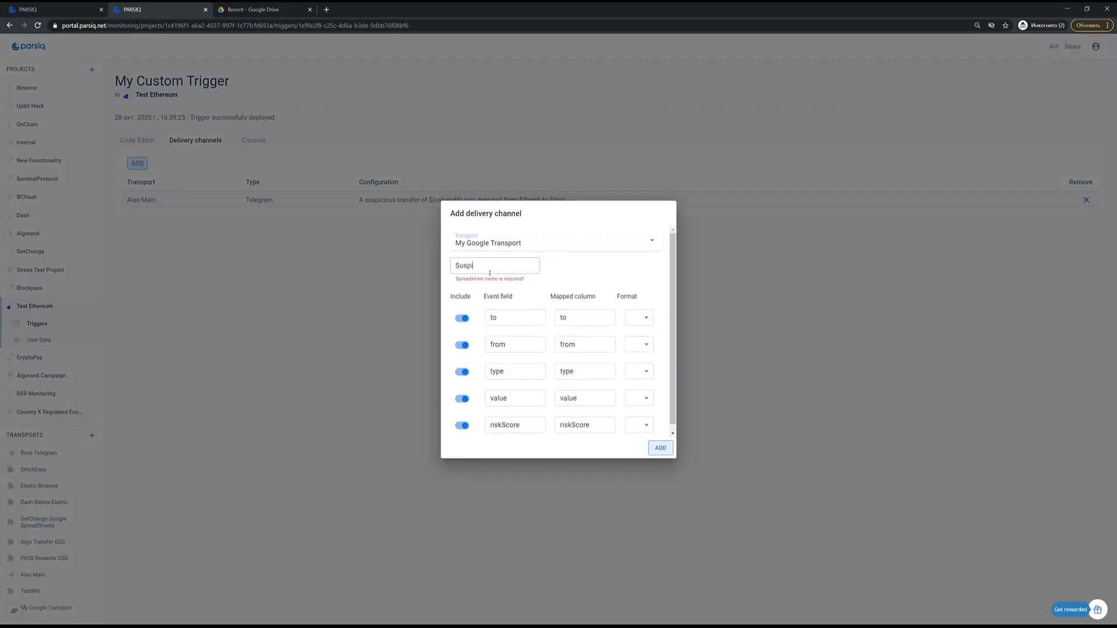
Log alerts to the Suspicious Transfers sheet with a From column, and open the sheet
text(cious Transfers)
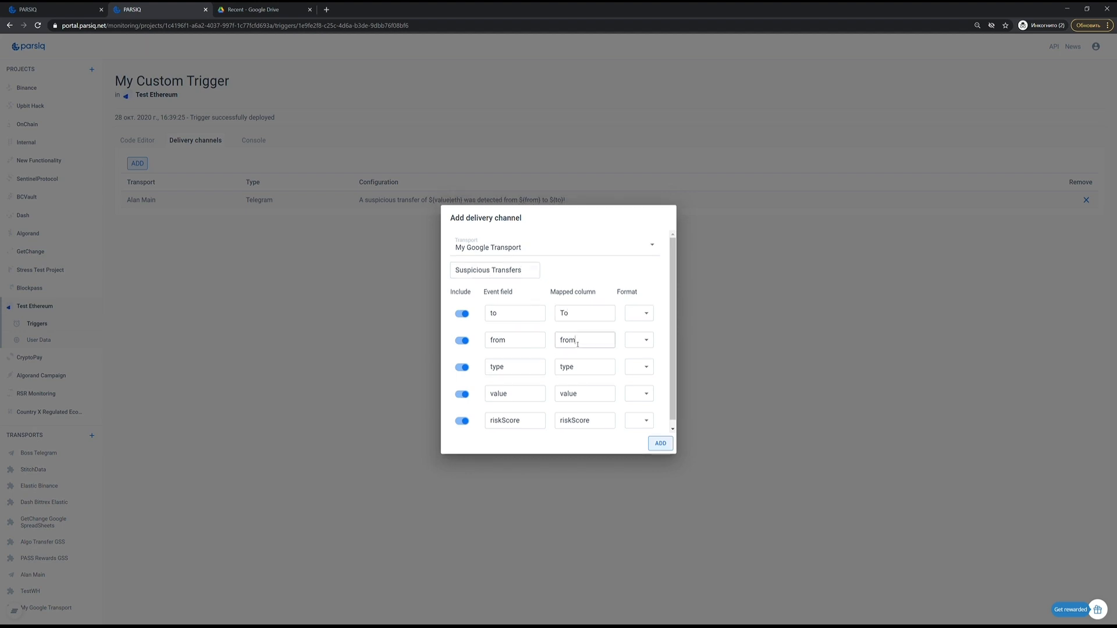
click(462, 367)
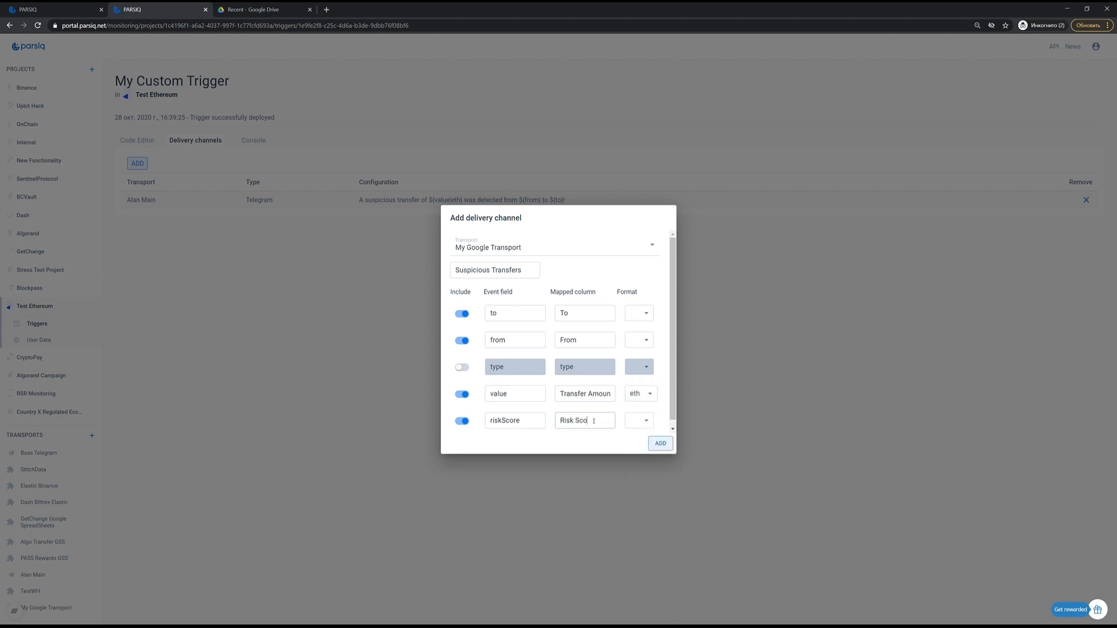
click(659, 444)
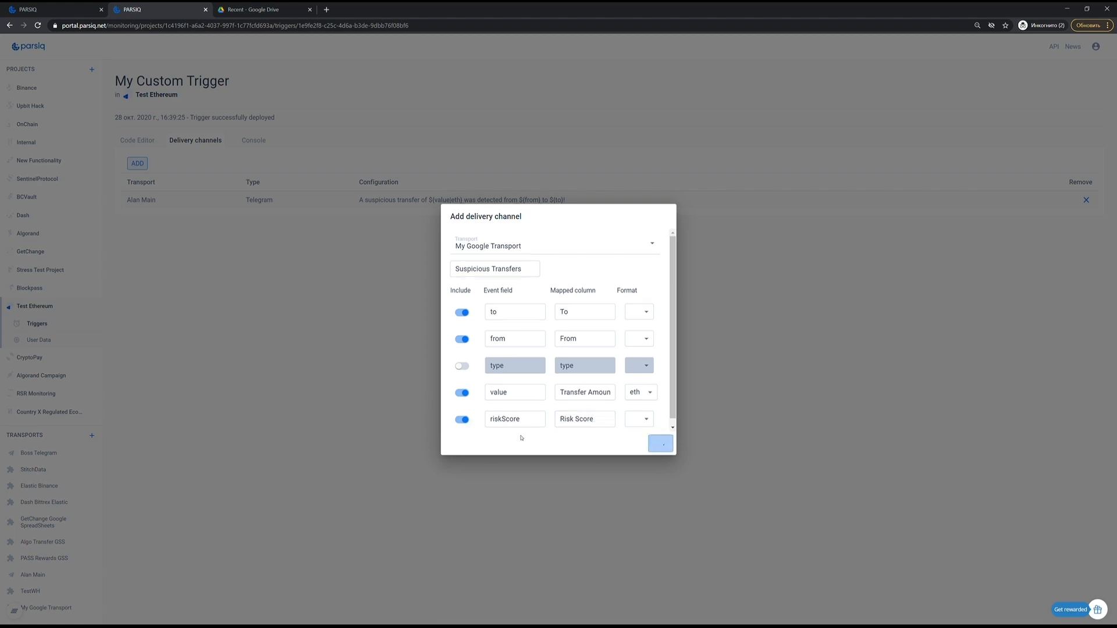
click(659, 443)
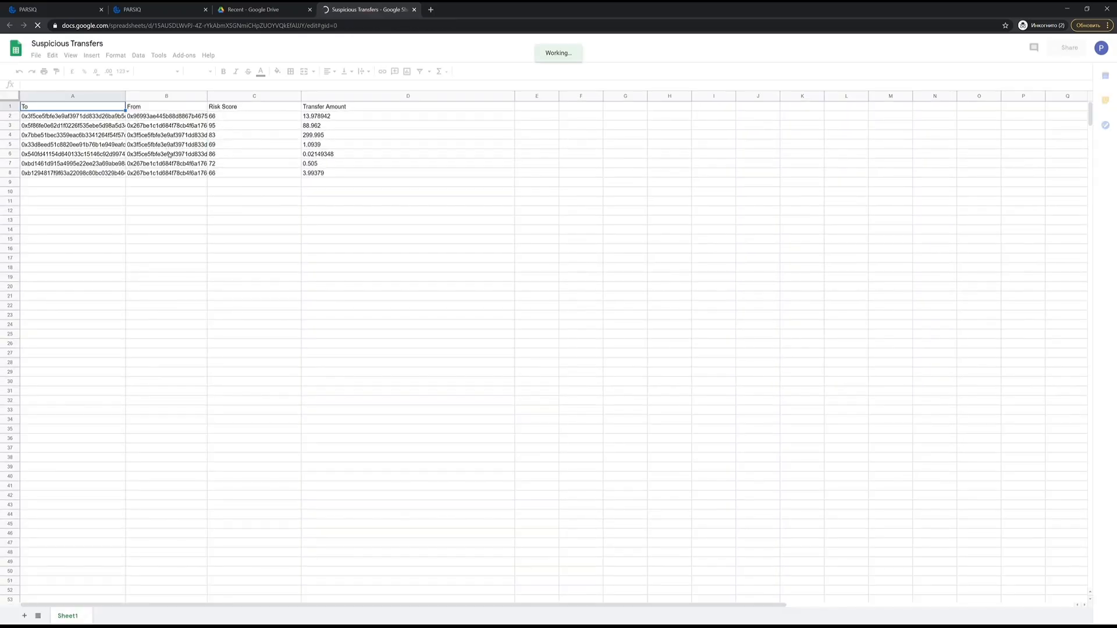